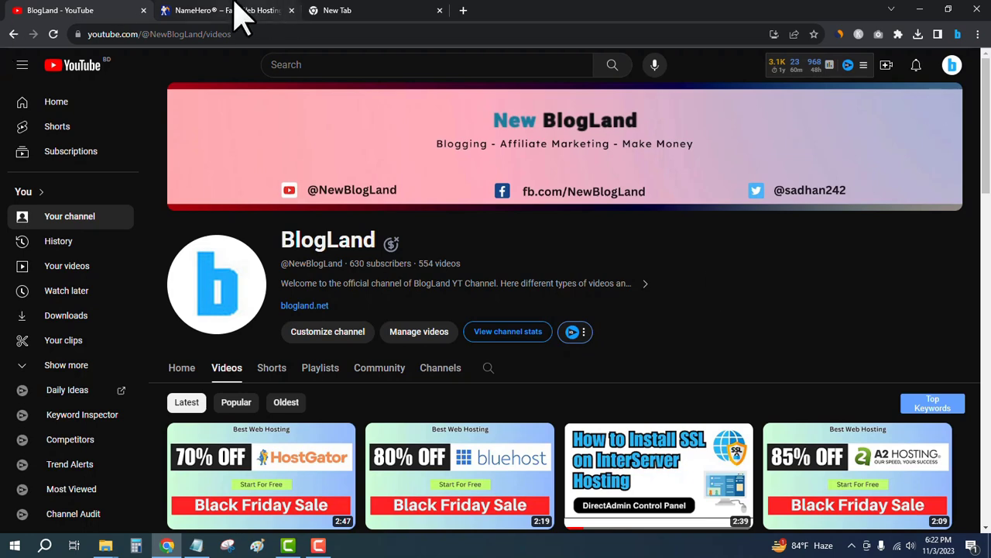
# Step: Switch from the YouTube tab to the NameHero web hosting homepage
pyautogui.click(225, 9)
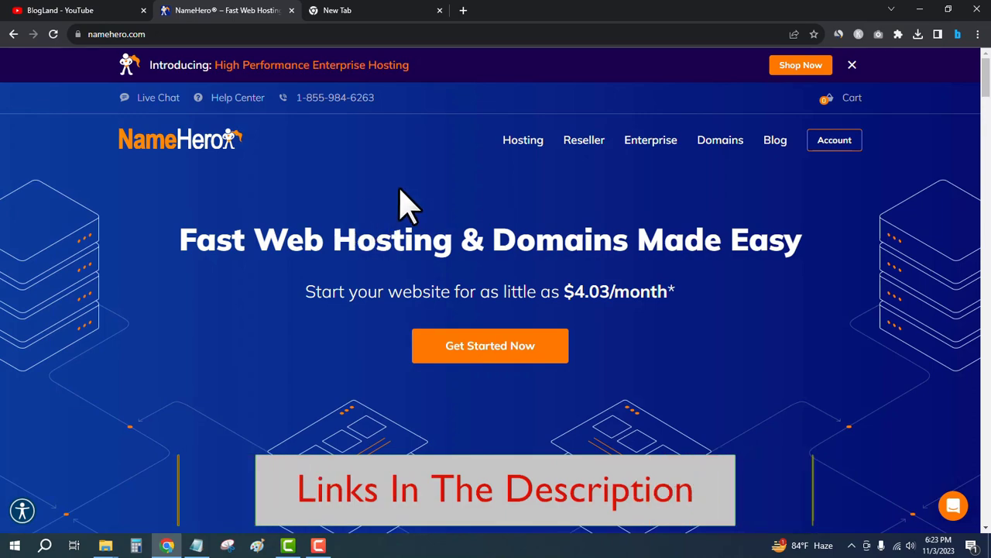
# Step: Bring the Starter, Plus, Turbo and Business Cloud pricing cards into view
pyautogui.scroll(-3)
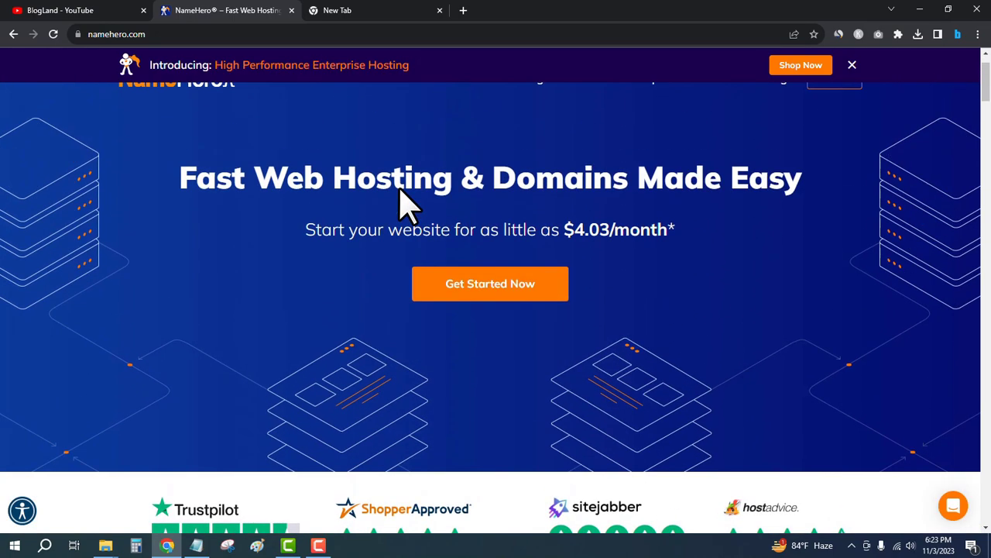
pyautogui.scroll(-3)
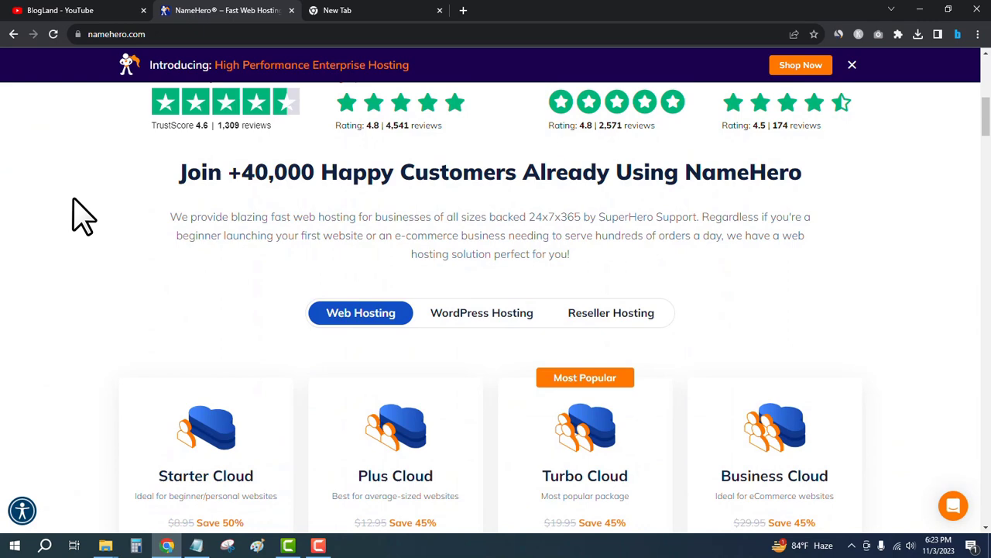
pyautogui.scroll(-3)
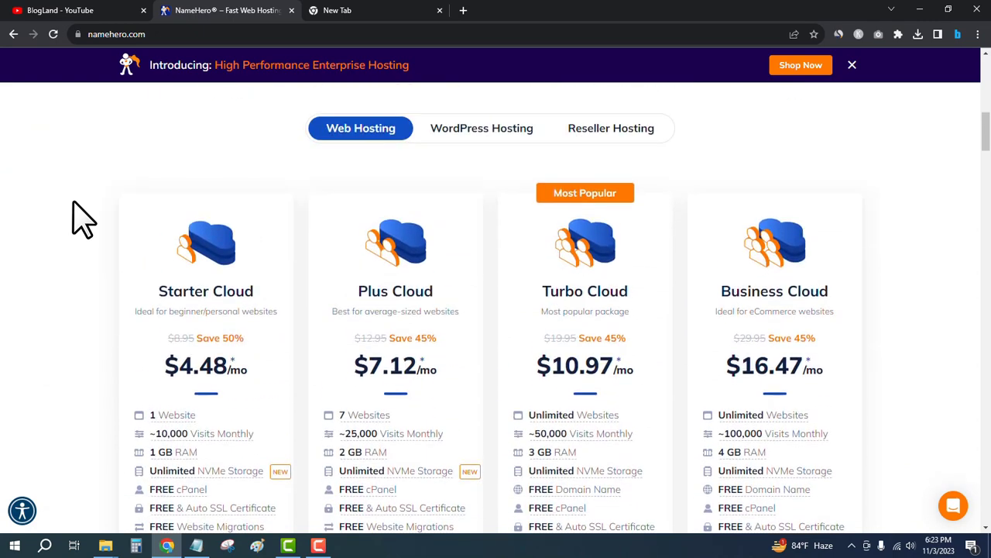
pyautogui.moveTo(12, 169)
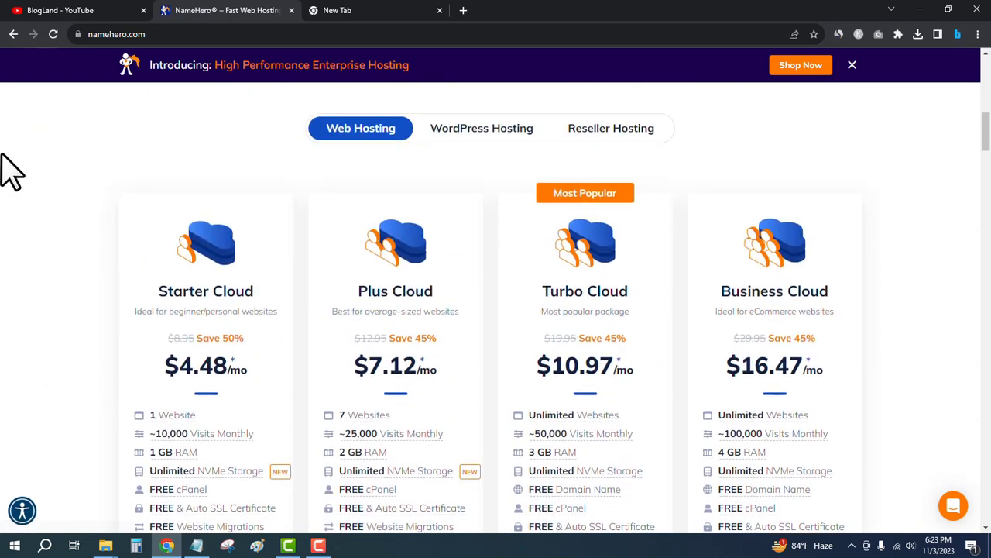
pyautogui.scroll(-3)
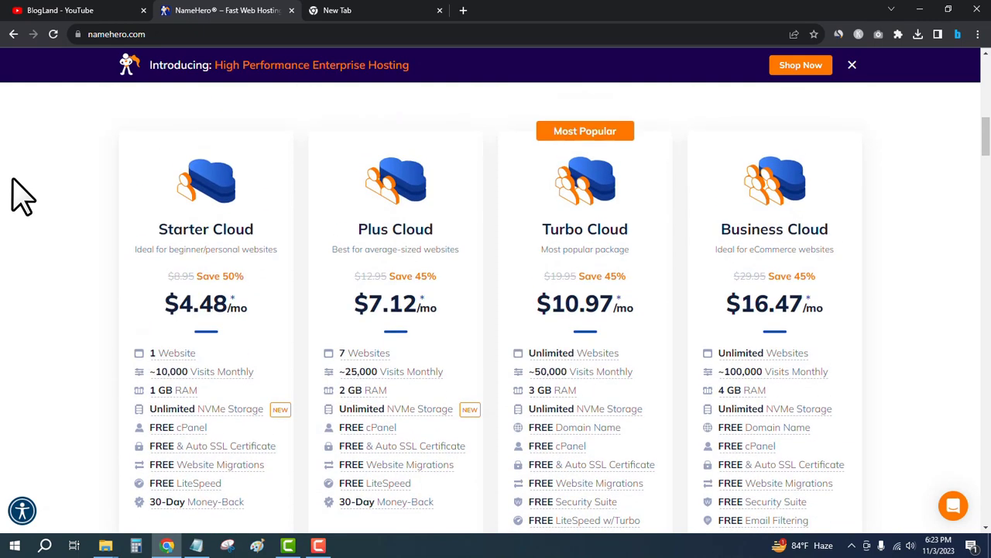
pyautogui.scroll(-3)
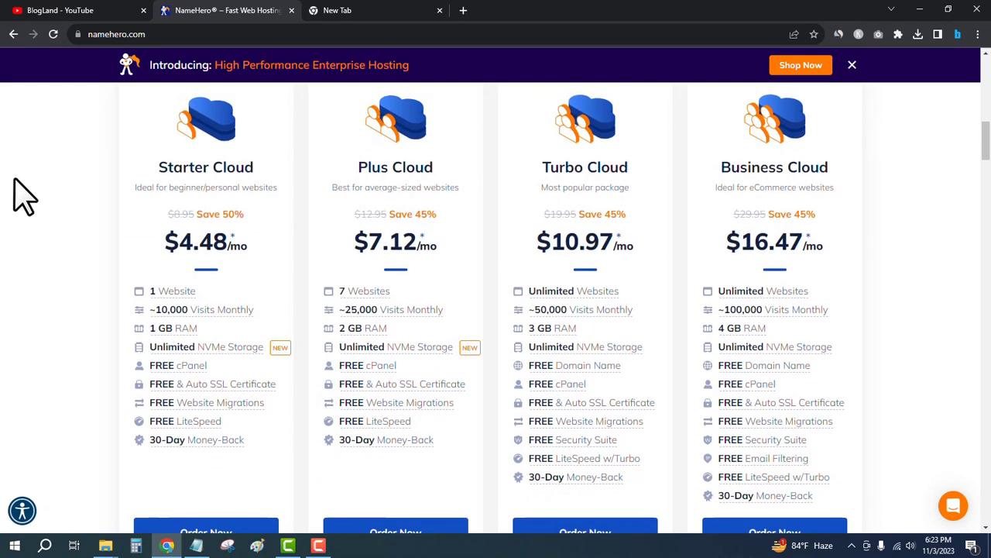
pyautogui.moveTo(49, 198)
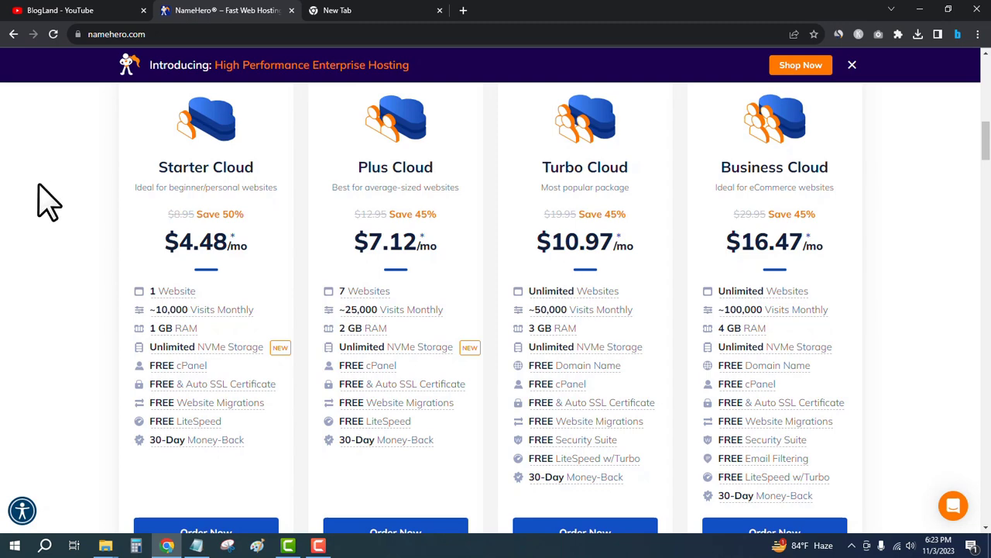
pyautogui.moveTo(59, 214)
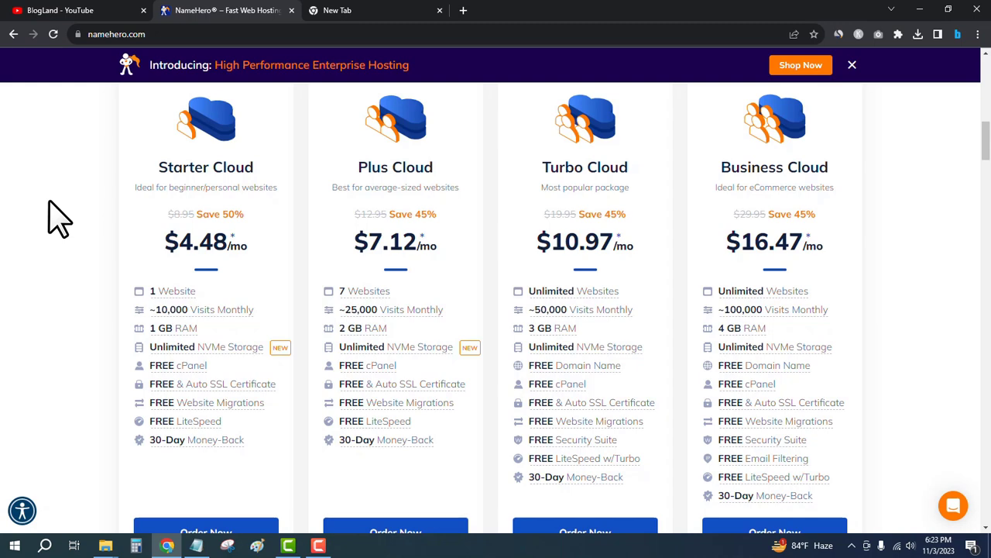
pyautogui.moveTo(74, 232)
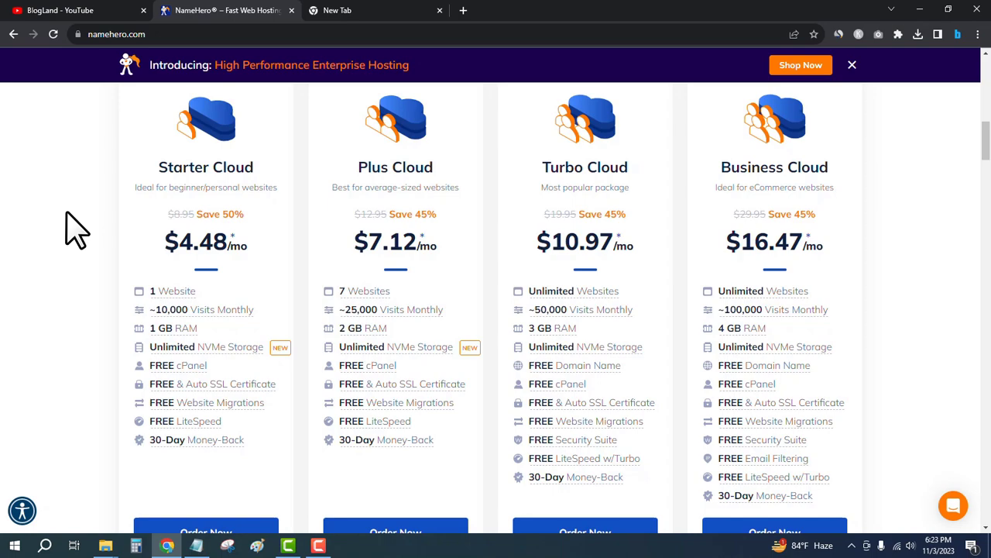
pyautogui.scroll(-3)
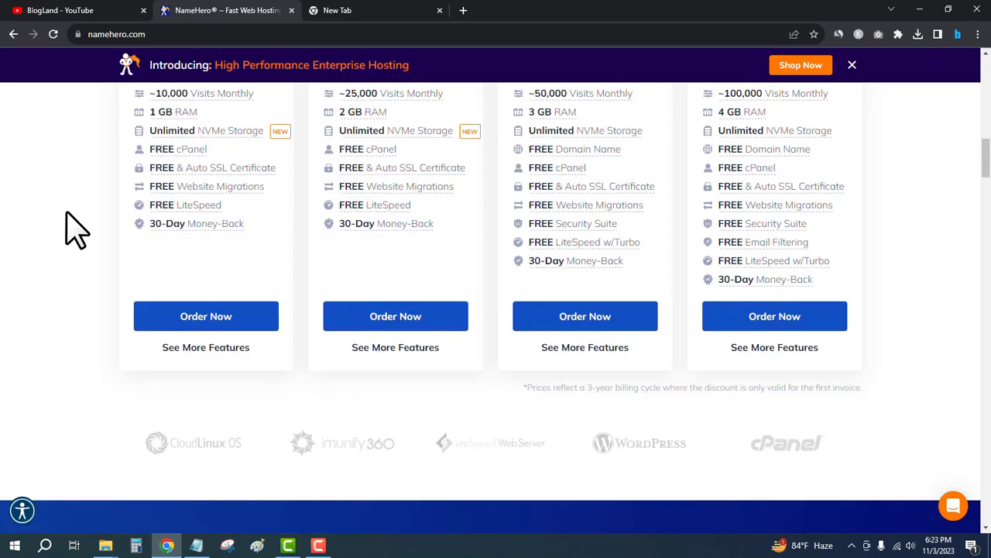
pyautogui.scroll(-3)
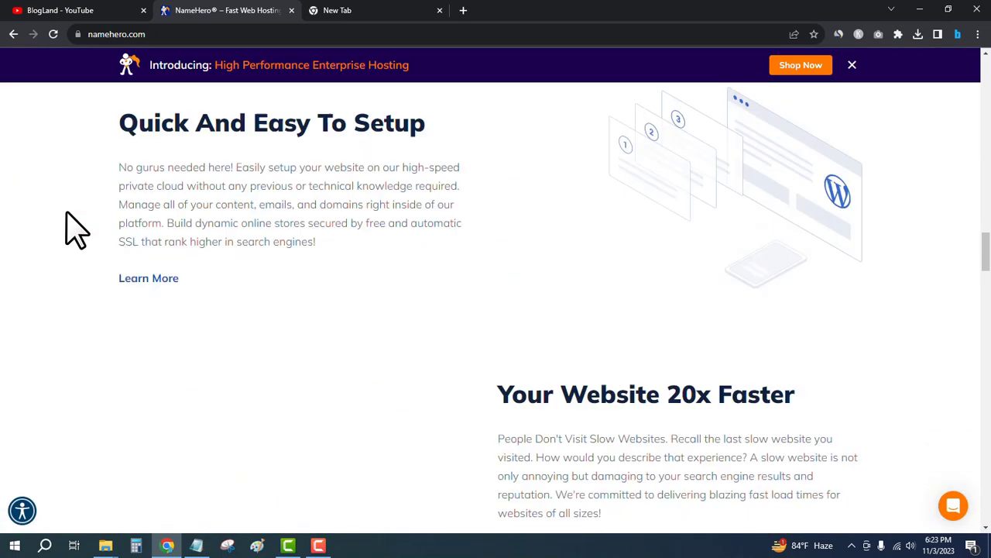
pyautogui.scroll(-3)
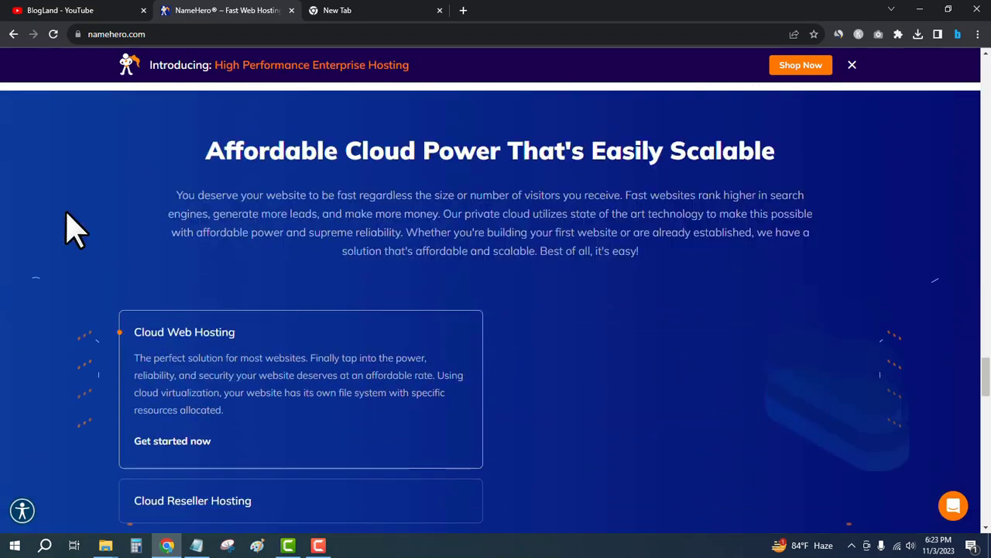
pyautogui.scroll(-3)
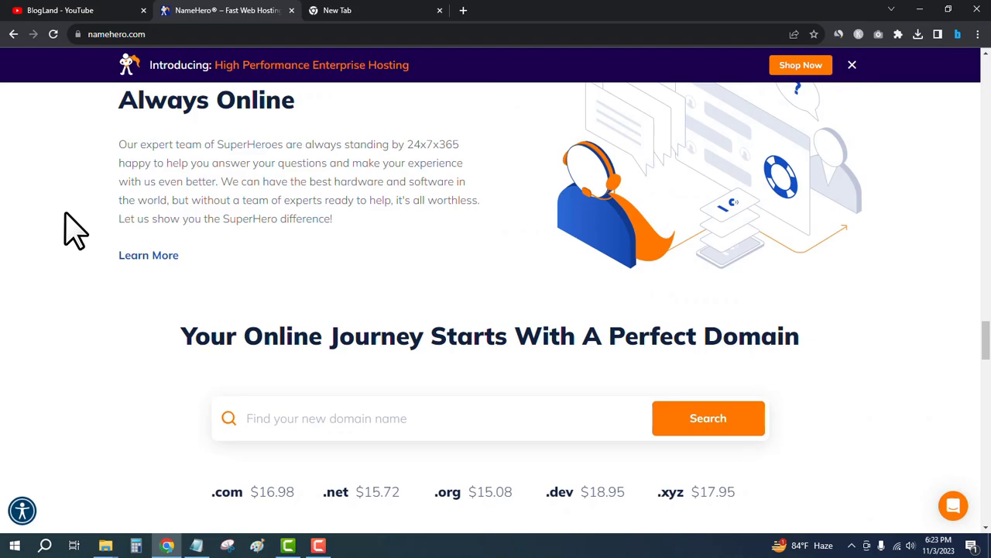
pyautogui.scroll(-3)
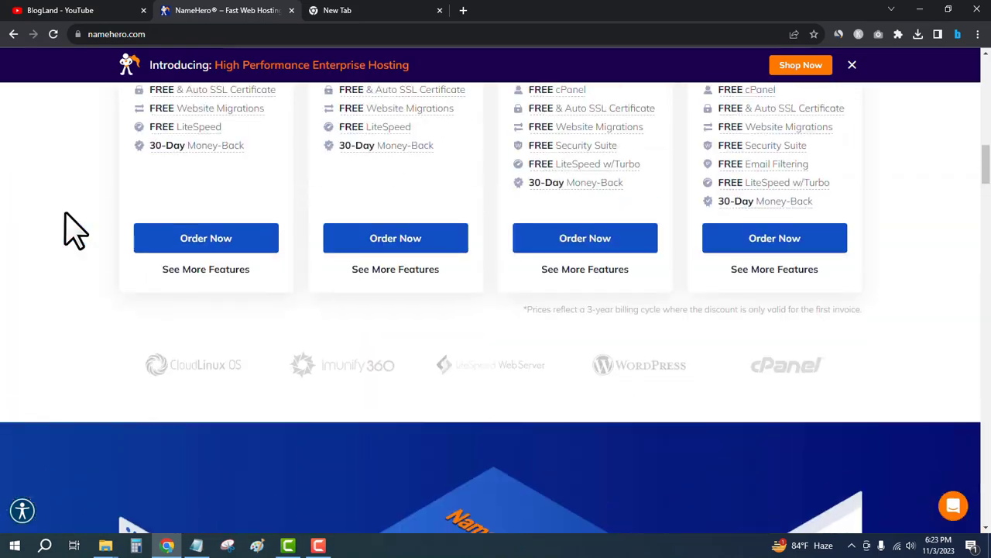
pyautogui.scroll(3)
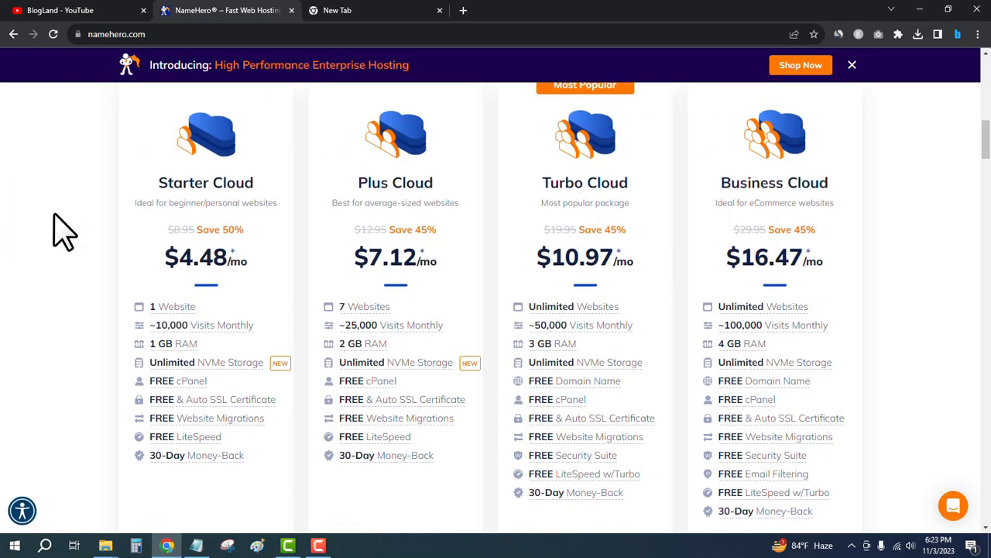
pyautogui.scroll(-3)
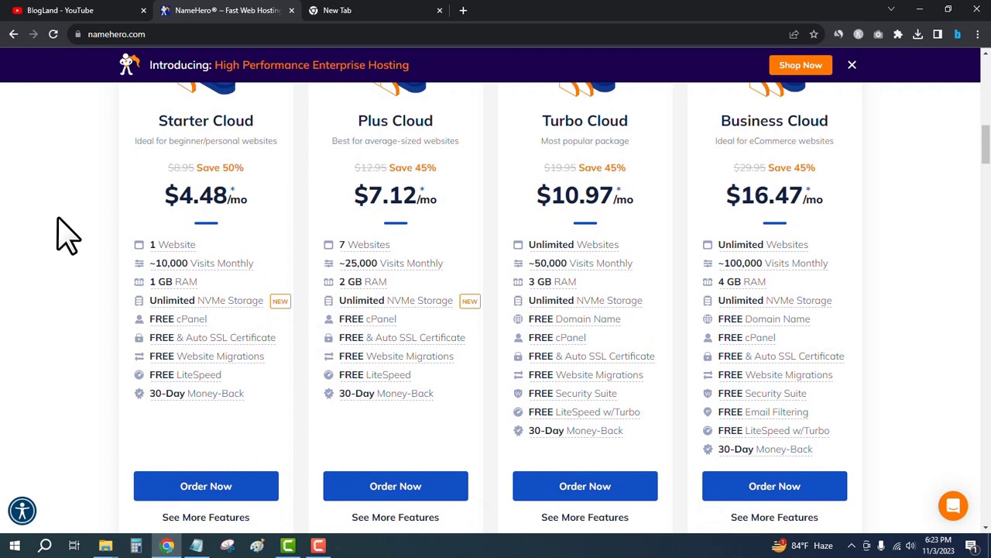
pyautogui.moveTo(53, 333)
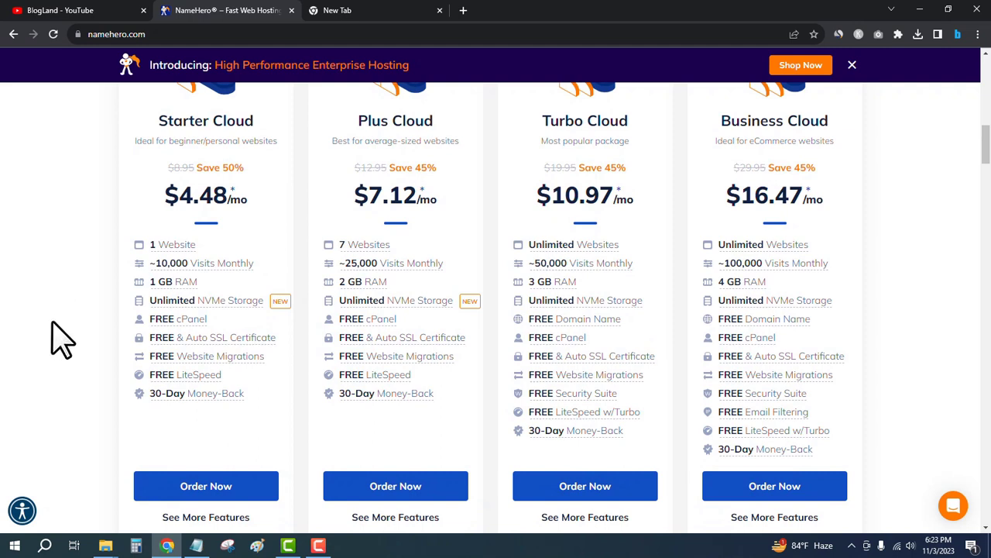
pyautogui.scroll(-3)
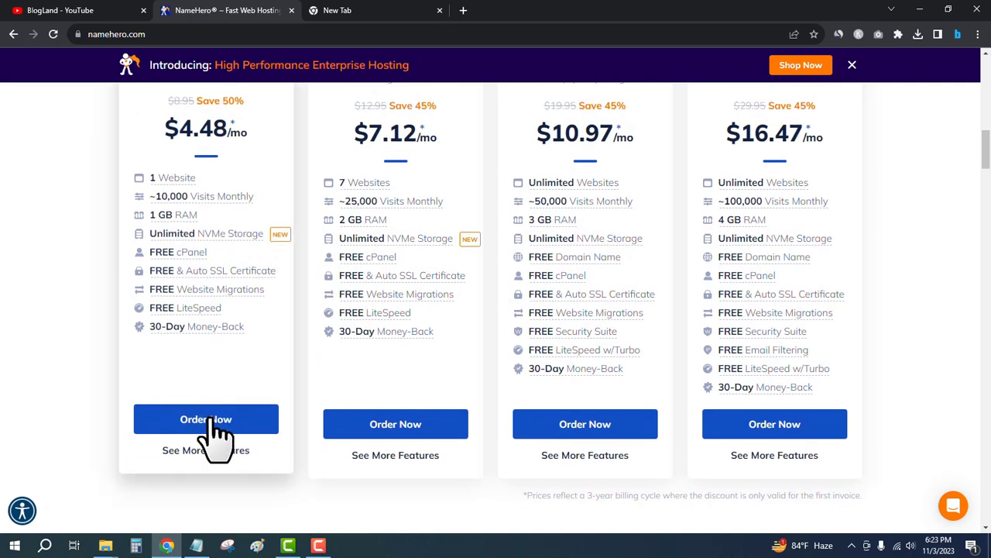
# Step: Order the Starter Cloud plan and enter blogland55 as a new domain to register
pyautogui.click(204, 418)
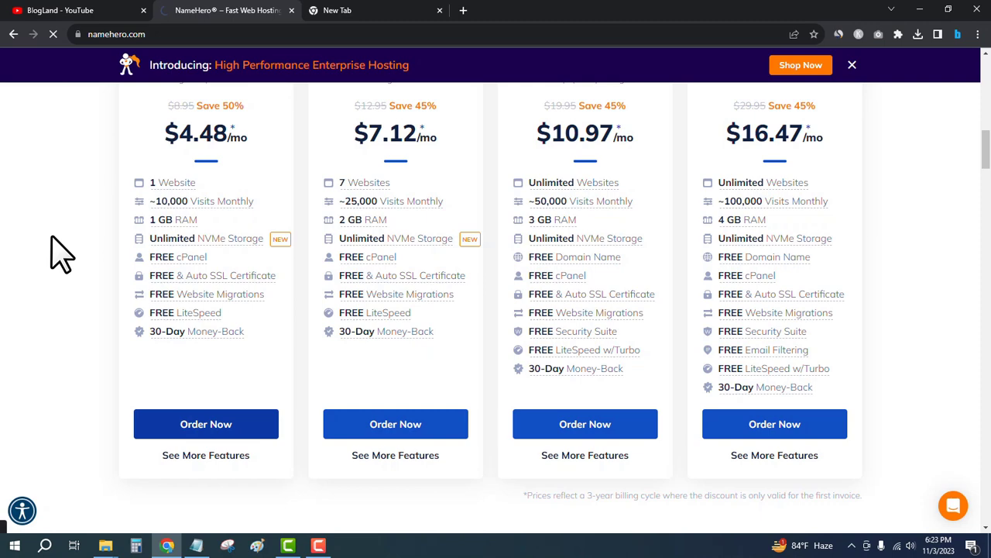
pyautogui.click(204, 424)
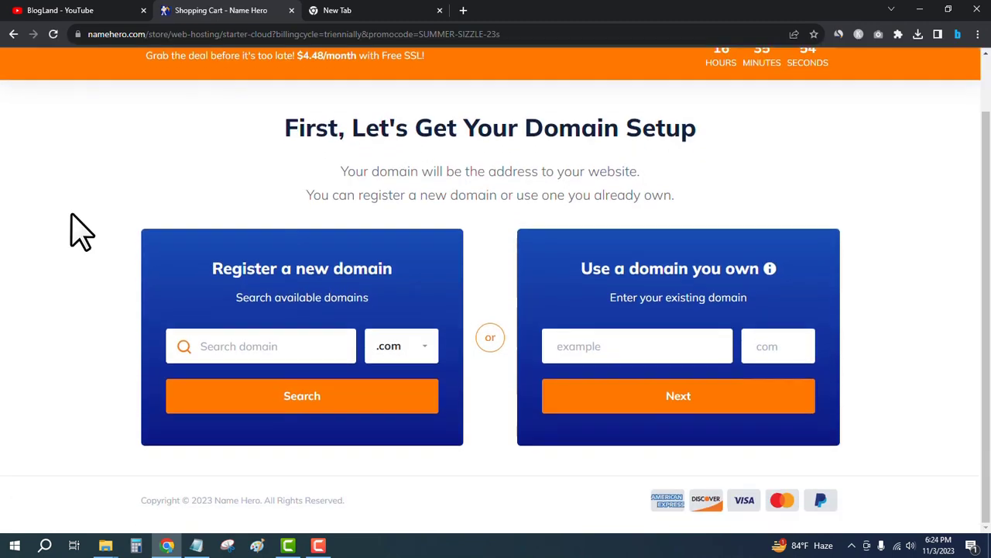
pyautogui.click(261, 345)
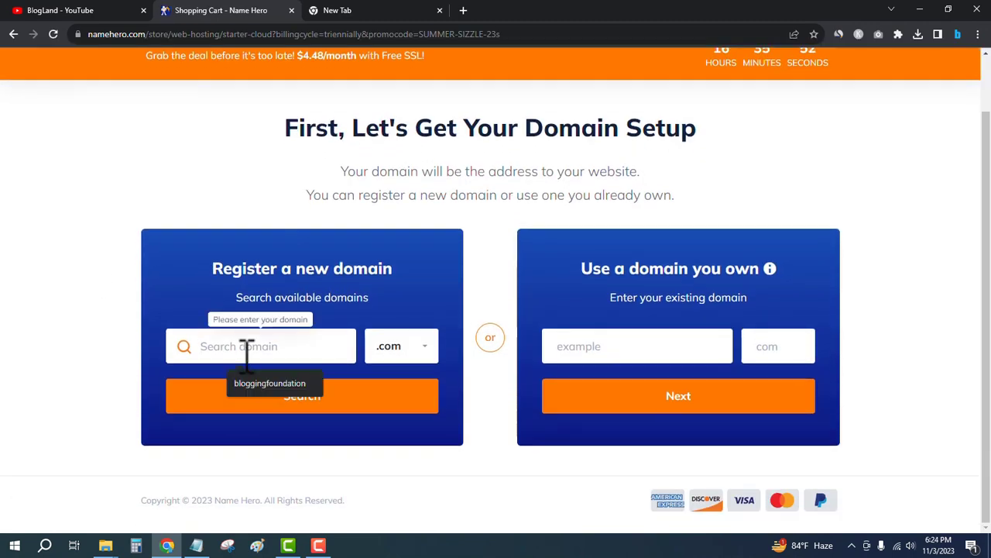
pyautogui.write('blogland55')
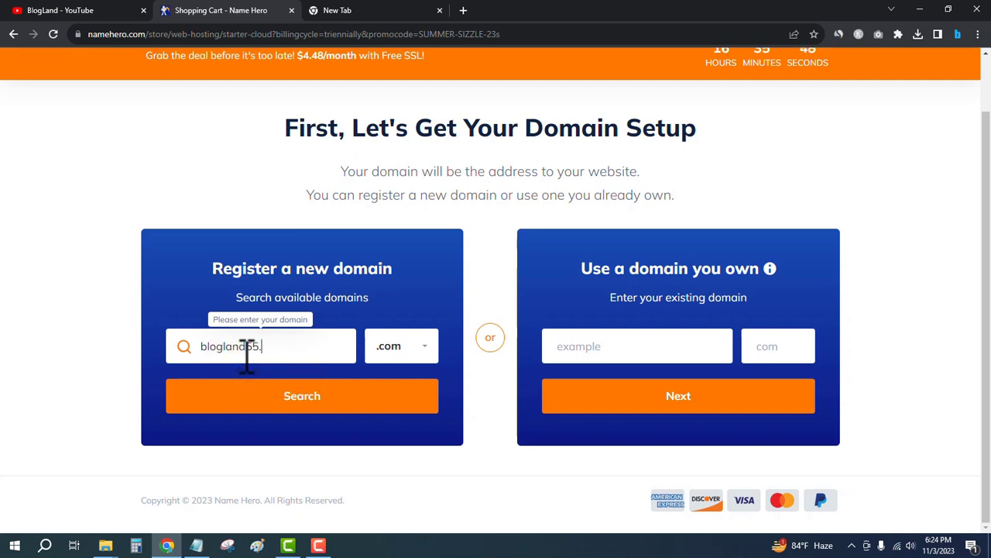
# Step: Confirm blogland55.com is available and continue with it as the domain
pyautogui.click(399, 345)
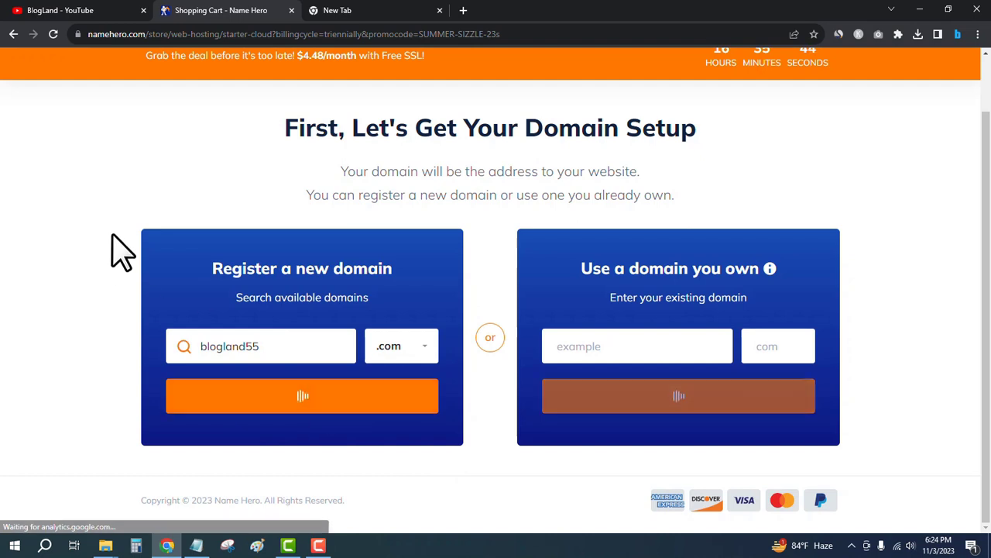
pyautogui.click(302, 396)
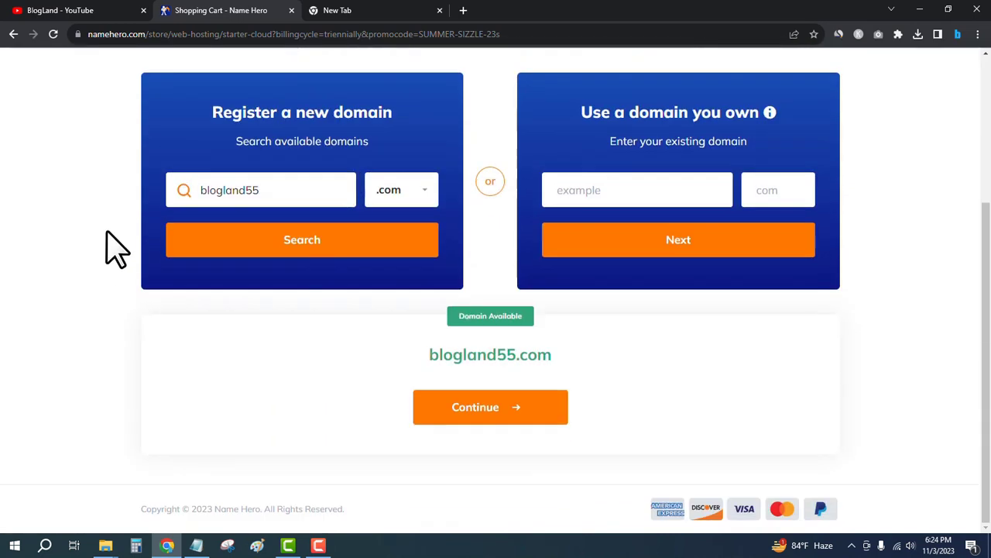
pyautogui.moveTo(480, 437)
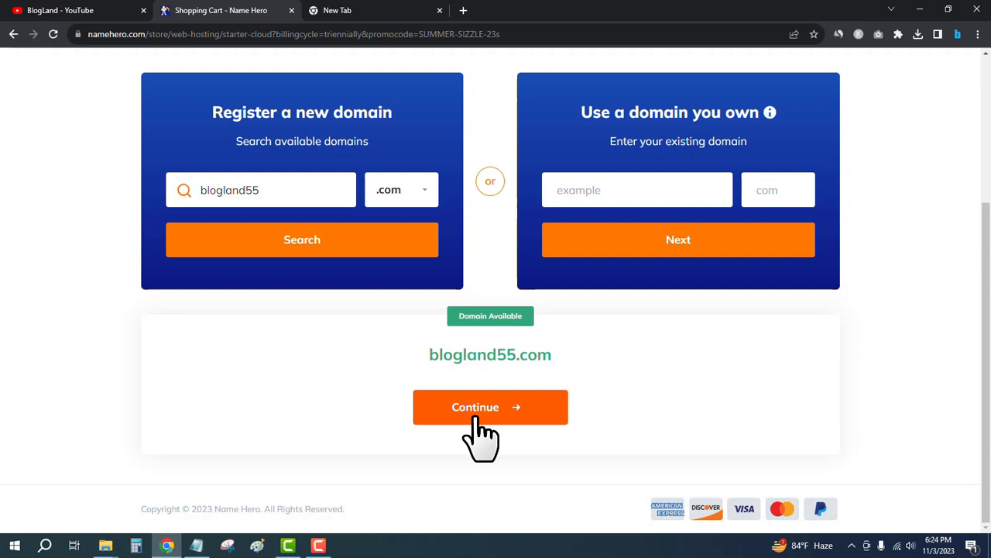
pyautogui.click(490, 406)
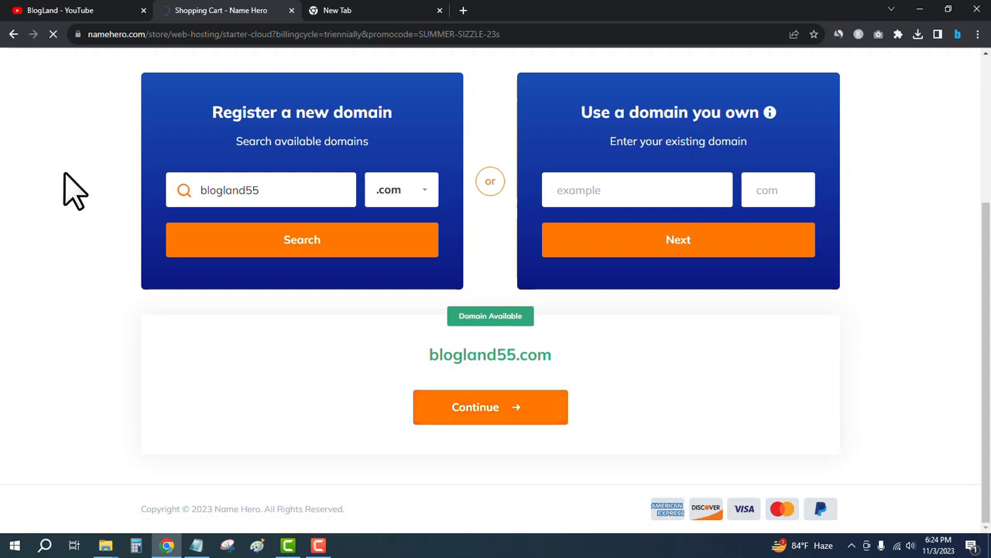
pyautogui.click(490, 406)
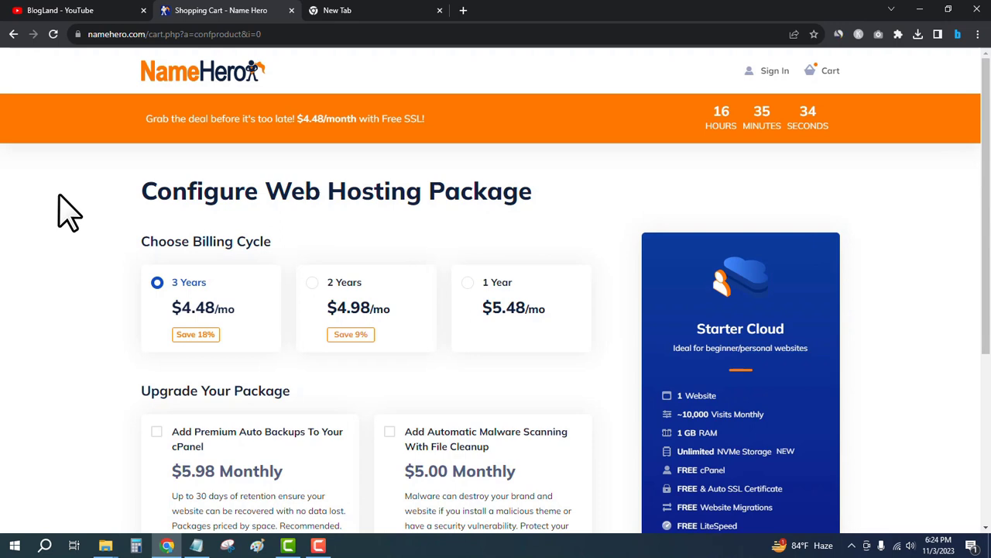
pyautogui.moveTo(96, 239)
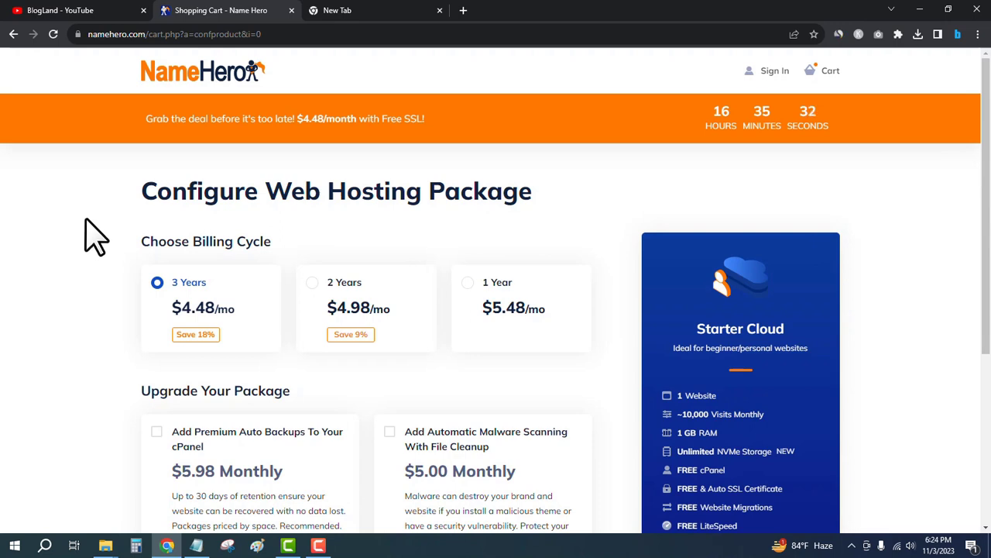
# Step: Keep the 3-year Starter Cloud term, skip blogland55.com add-ons, and reach Review & Checkout at $178.08
pyautogui.scroll(-3)
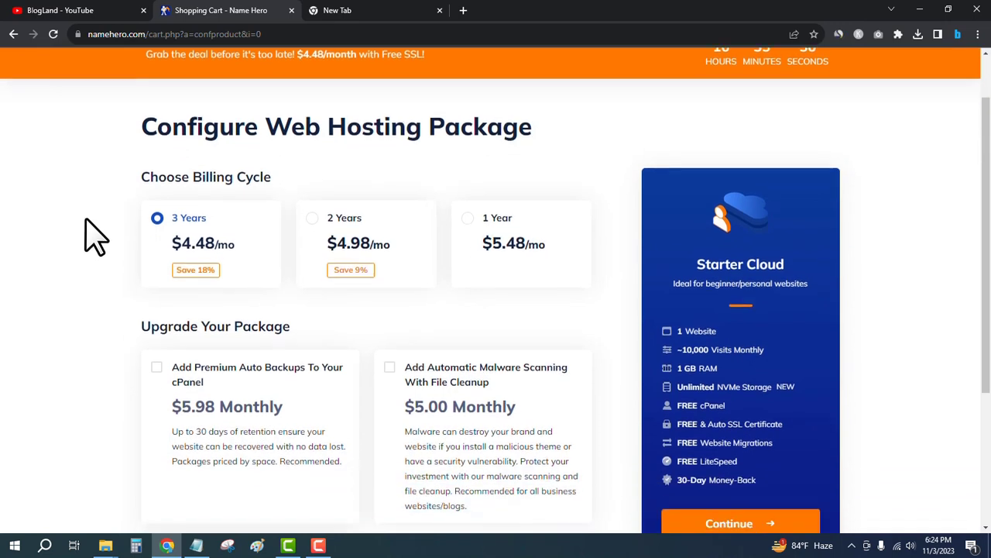
pyautogui.scroll(-3)
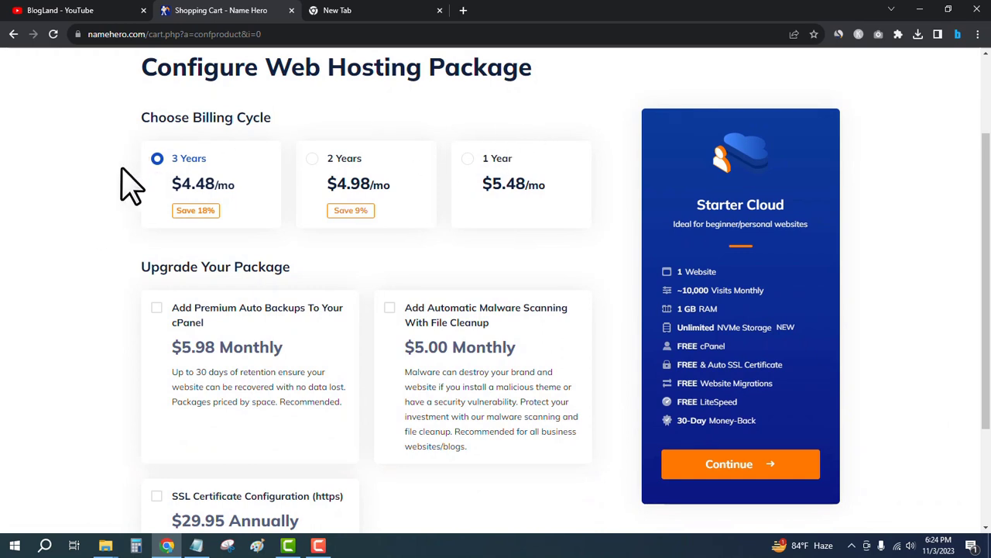
pyautogui.scroll(-3)
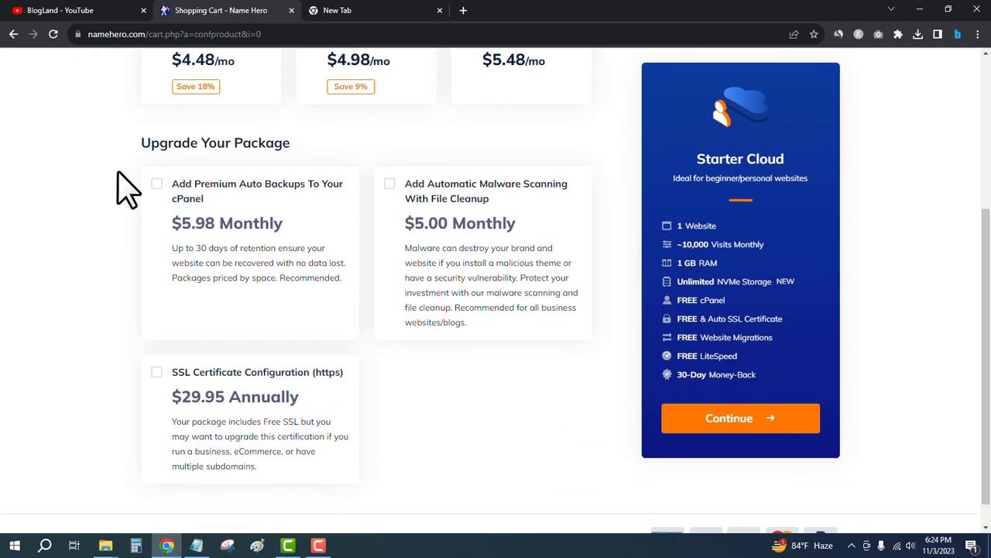
pyautogui.scroll(-3)
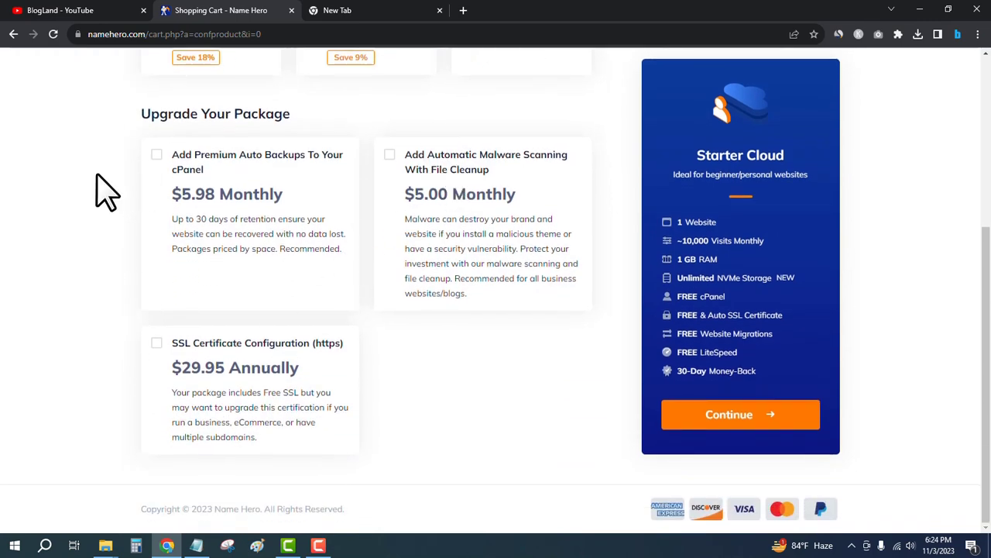
pyautogui.scroll(3)
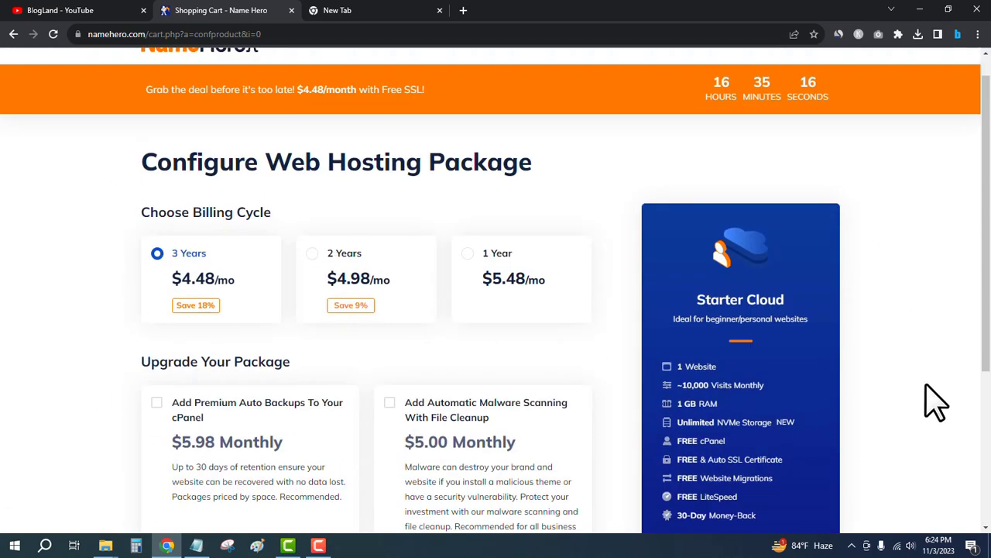
pyautogui.scroll(-3)
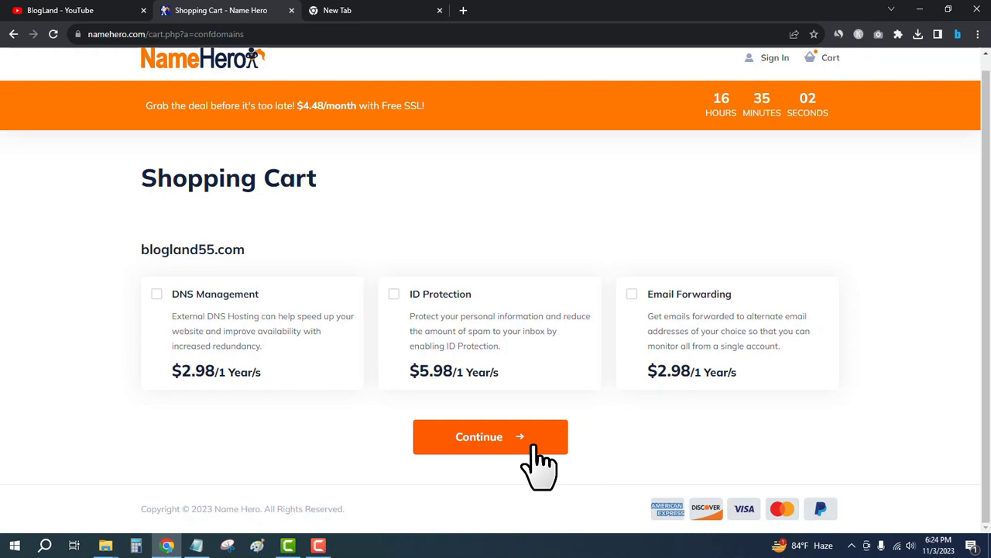
pyautogui.click(490, 437)
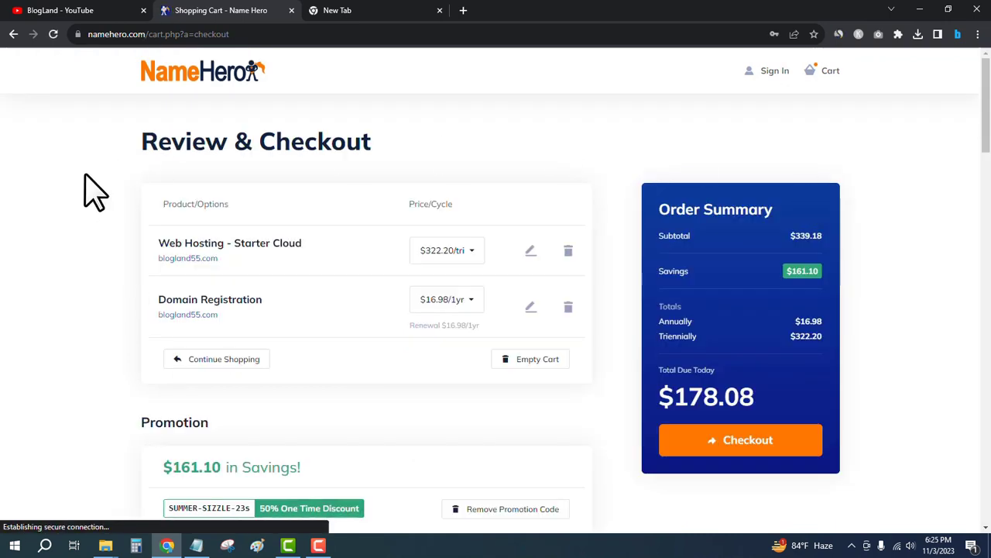
# Step: Select PayPal under Payment Method for the $178.08 order
pyautogui.scroll(-3)
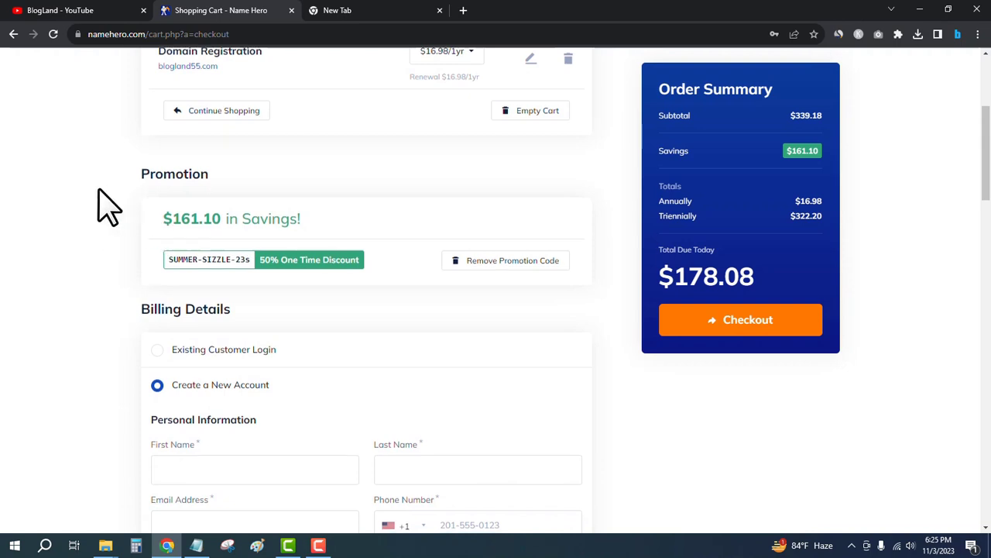
pyautogui.scroll(-3)
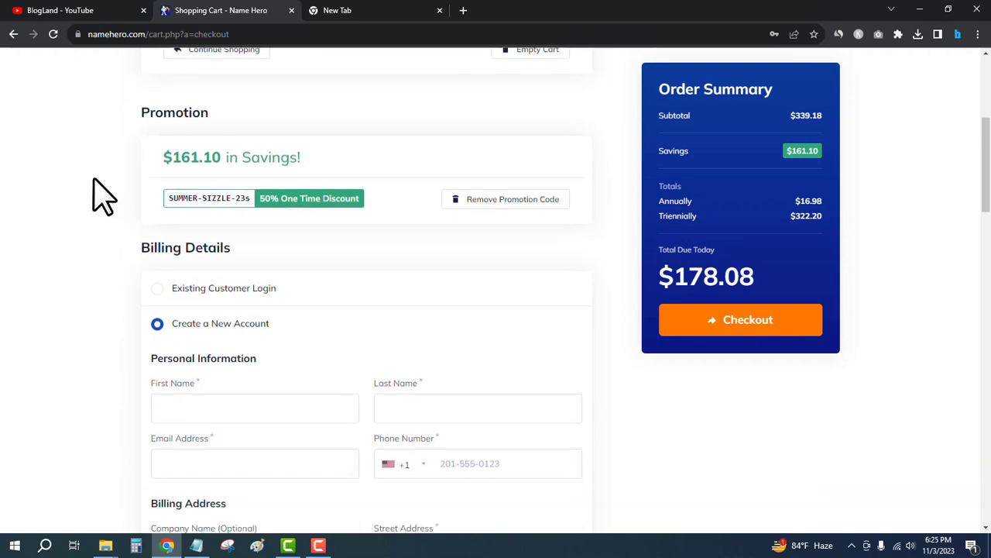
pyautogui.scroll(-3)
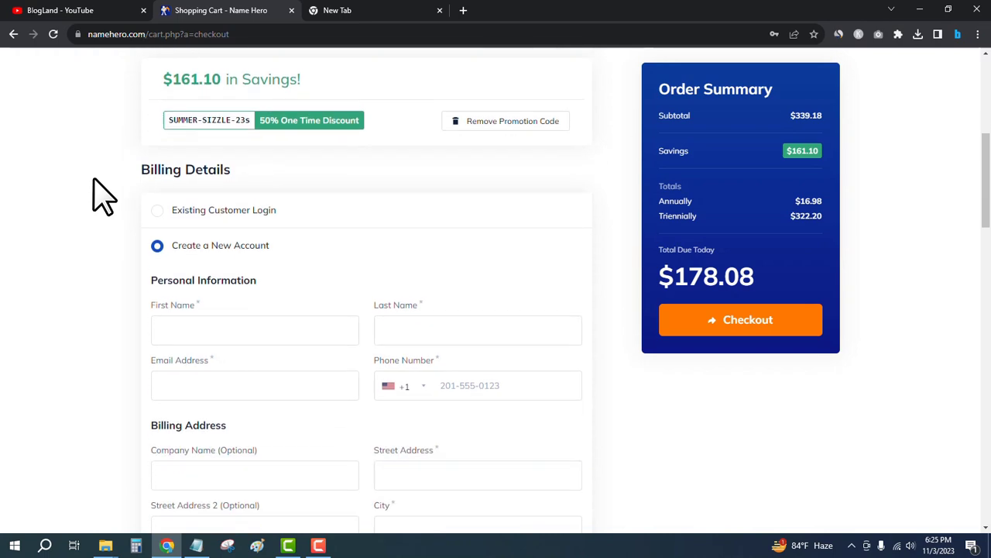
pyautogui.scroll(-3)
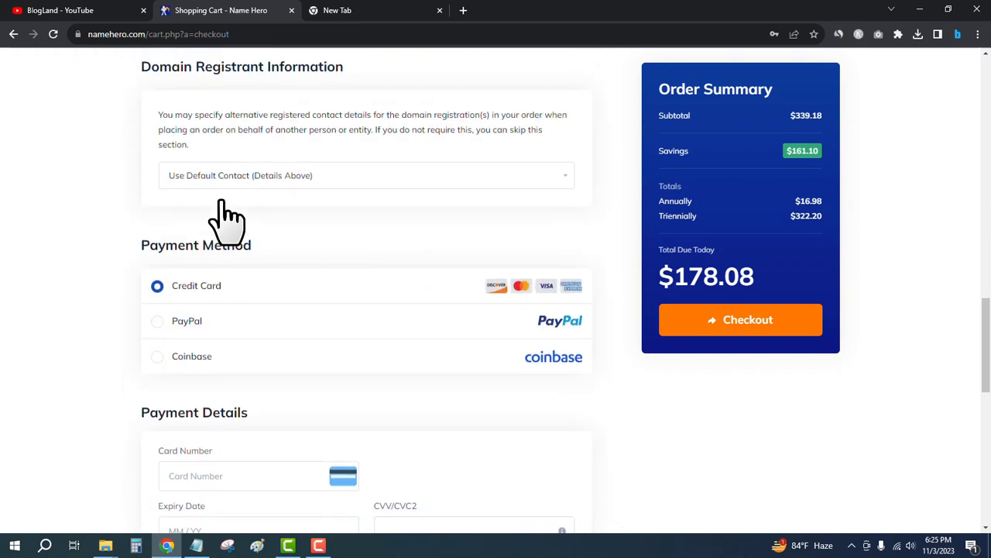
pyautogui.scroll(-3)
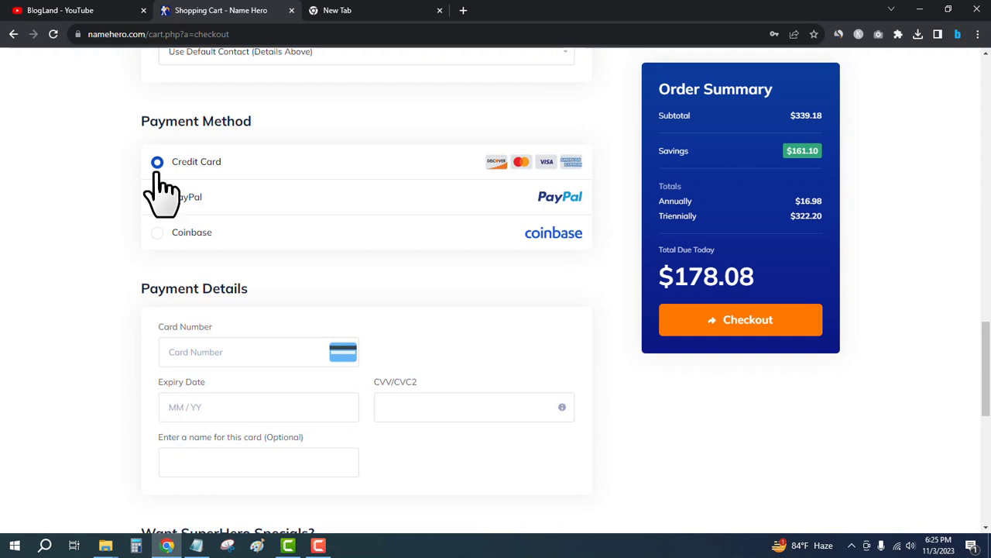
pyautogui.moveTo(164, 220)
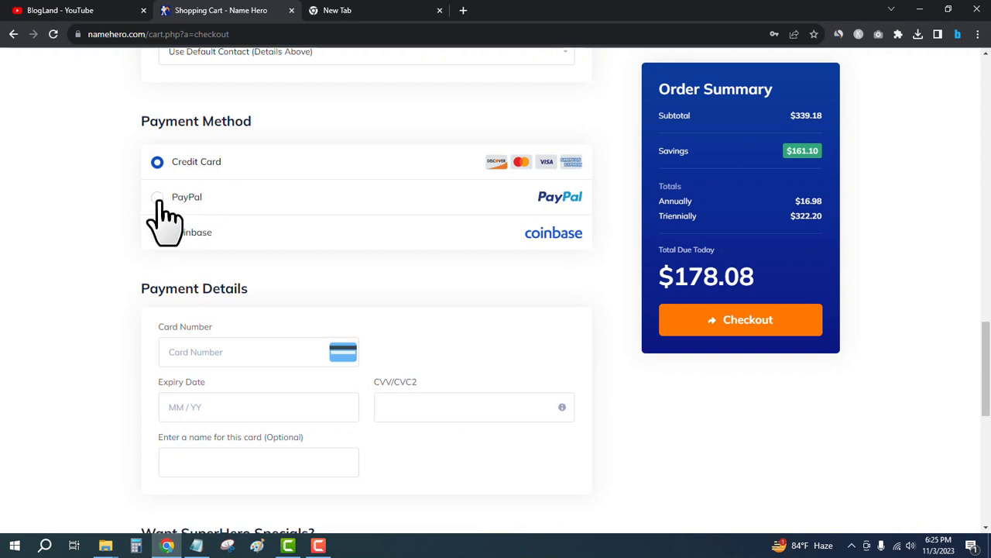
pyautogui.click(158, 196)
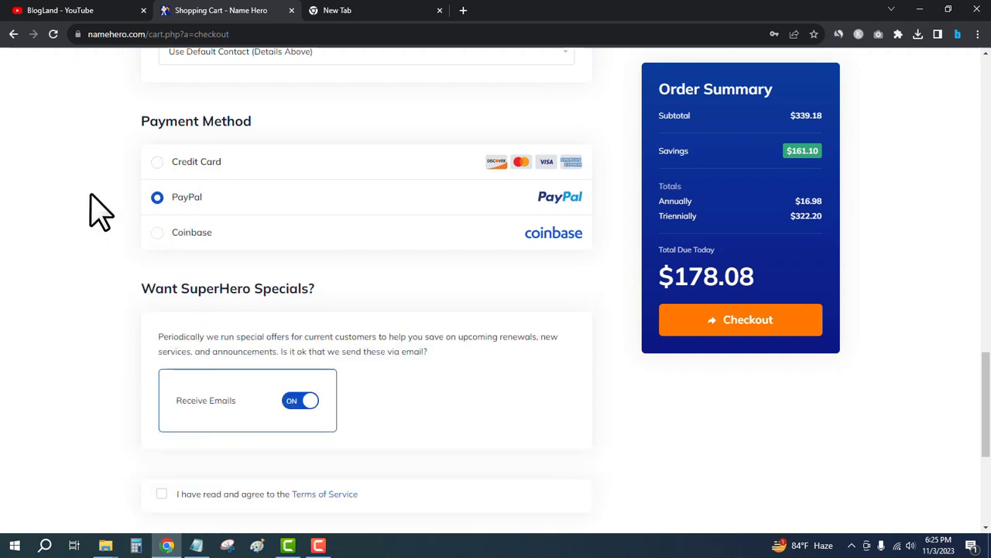
pyautogui.scroll(-3)
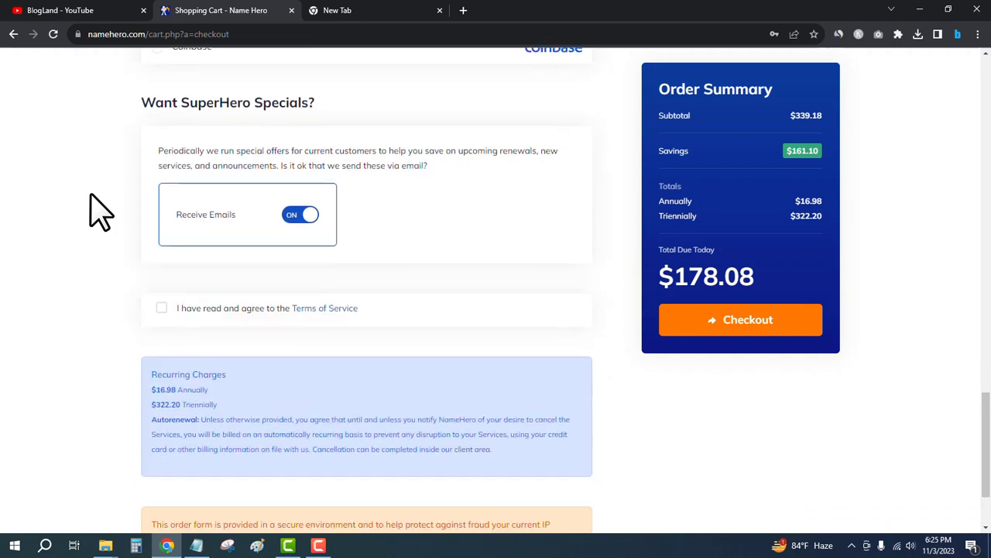
pyautogui.scroll(-3)
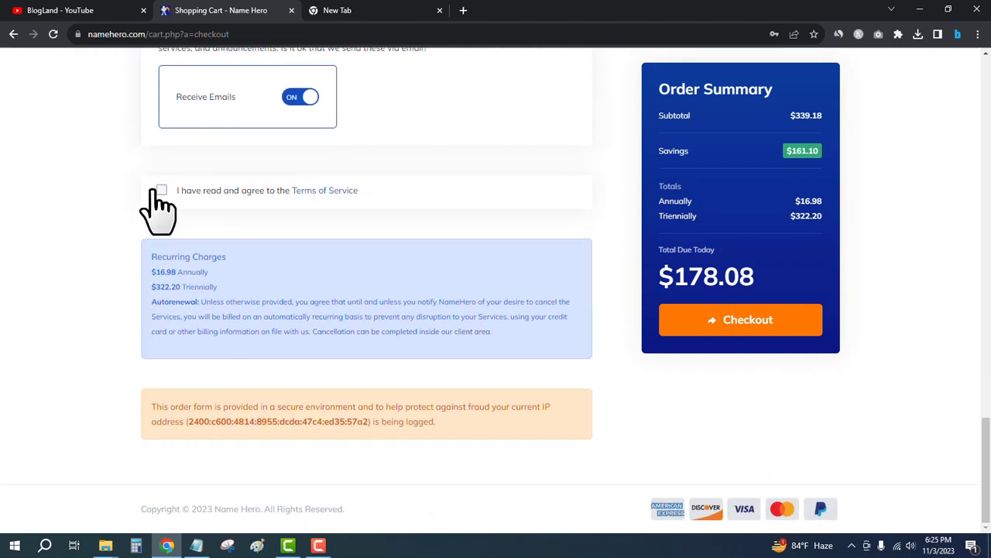
# Step: Tick 'I have read and agree to the Terms of Service' on the checkout page
pyautogui.click(161, 189)
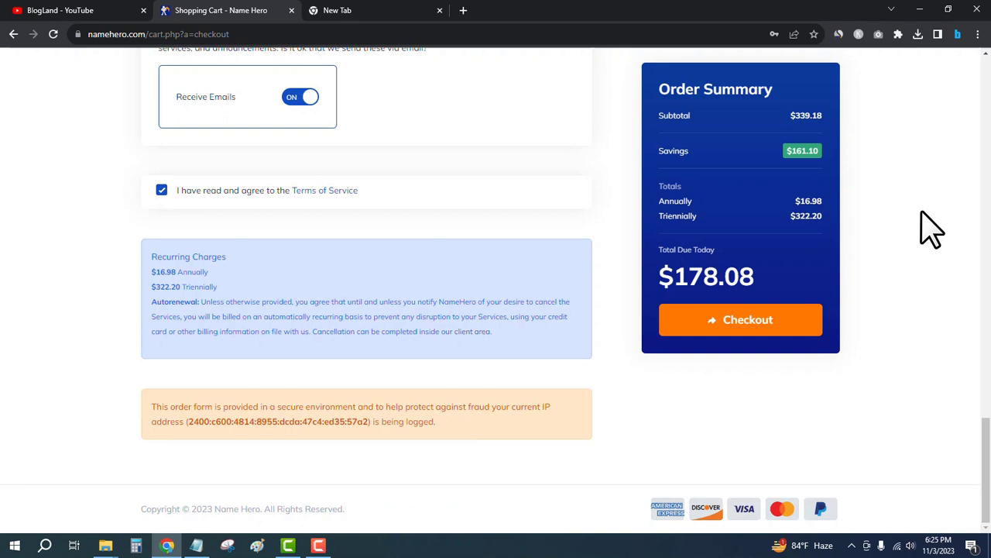
pyautogui.moveTo(833, 291)
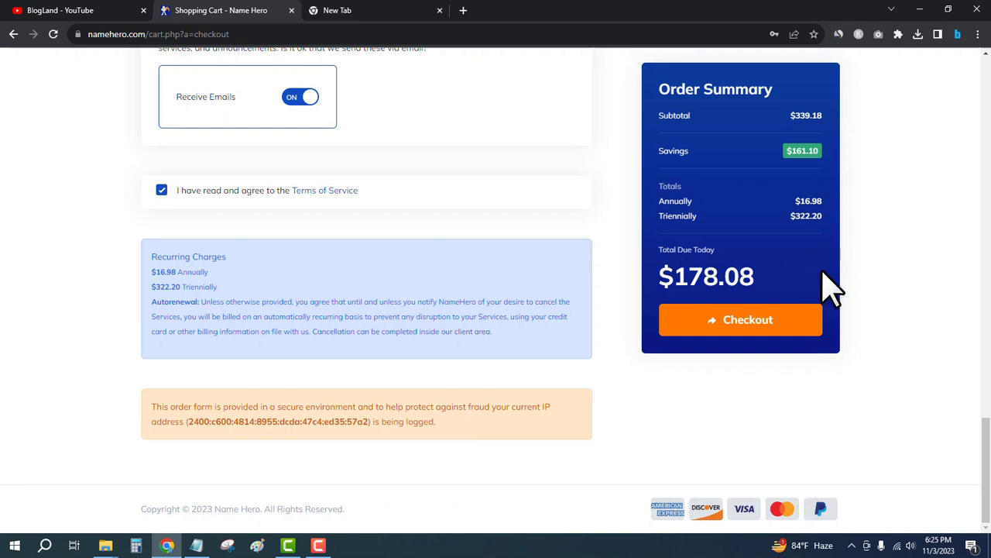
pyautogui.moveTo(880, 291)
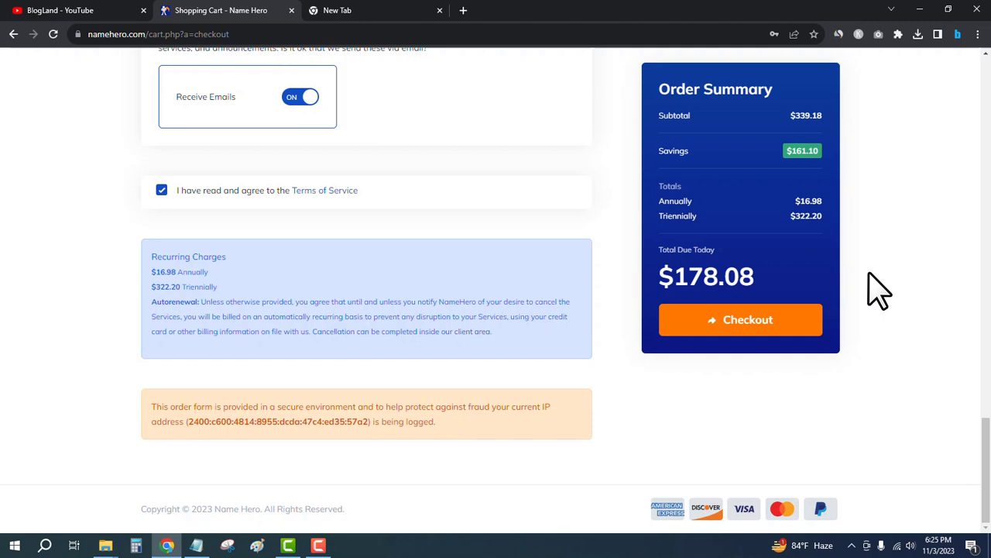
pyautogui.moveTo(911, 267)
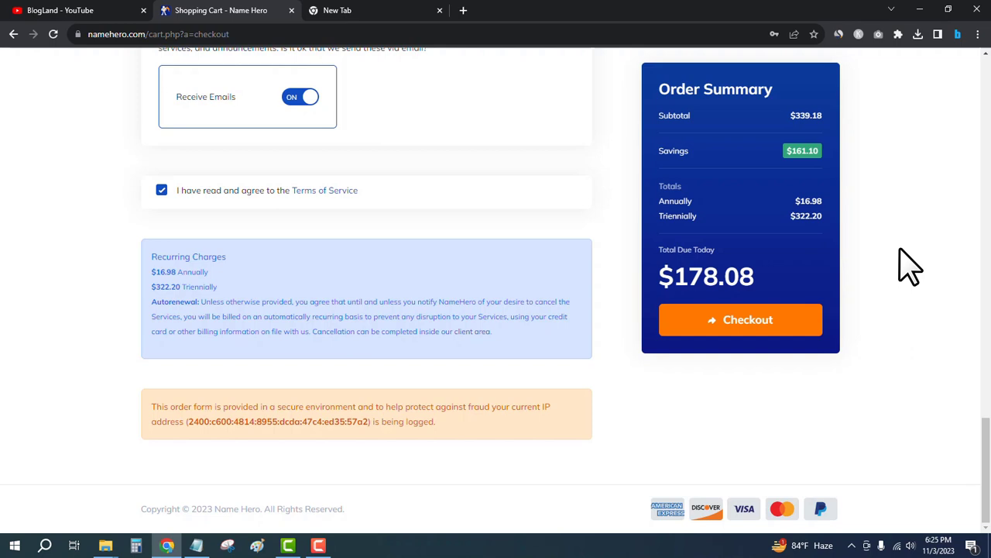
pyautogui.moveTo(945, 291)
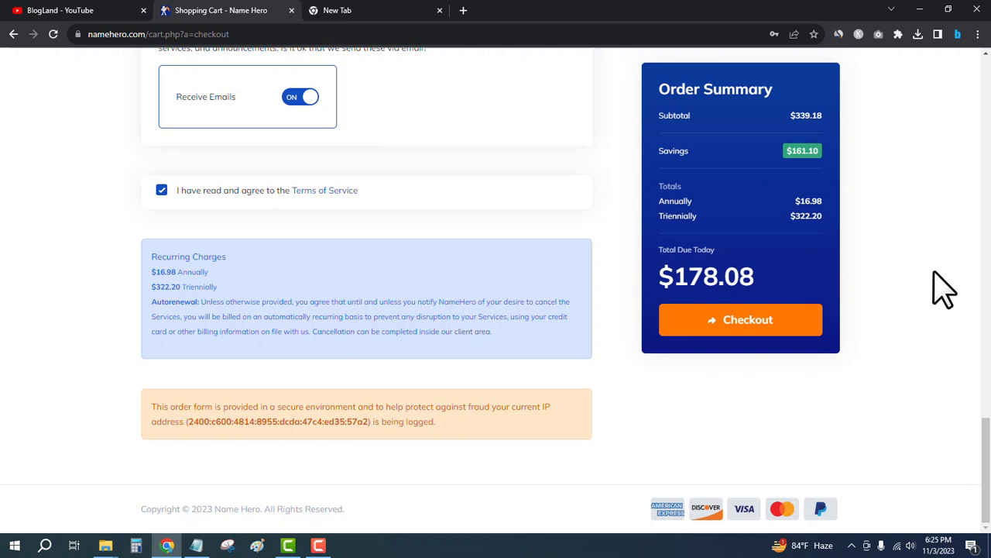
pyautogui.moveTo(927, 266)
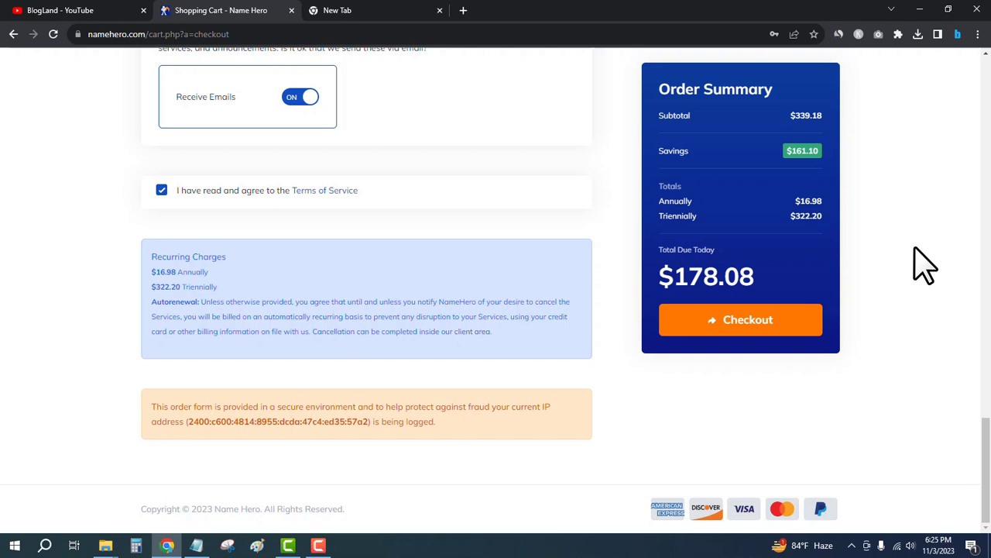
pyautogui.moveTo(917, 266)
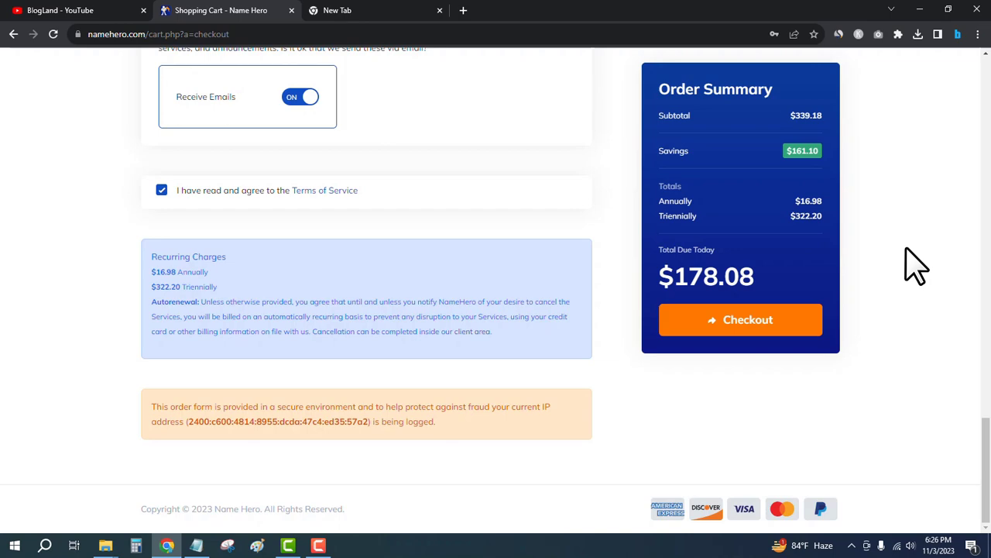
pyautogui.scroll(3)
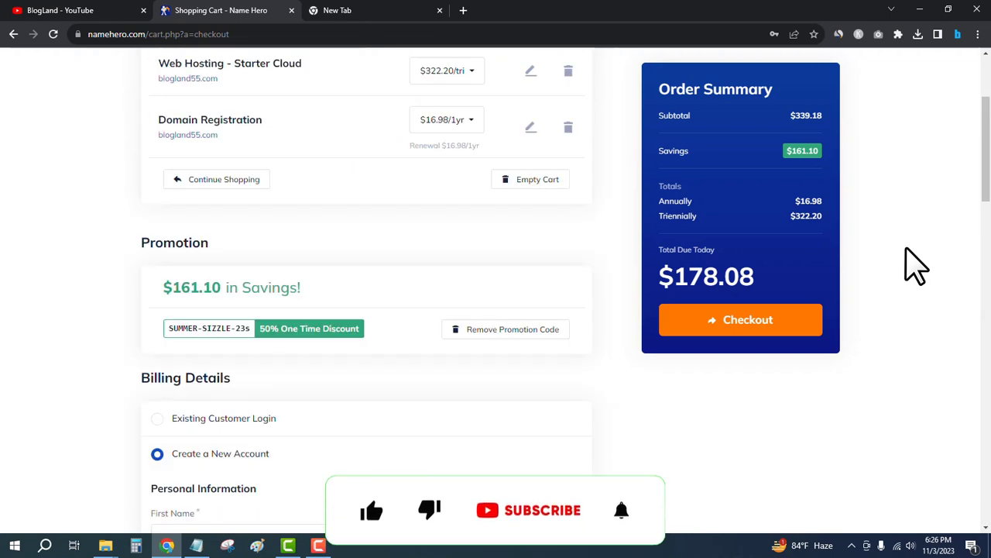
pyautogui.scroll(3)
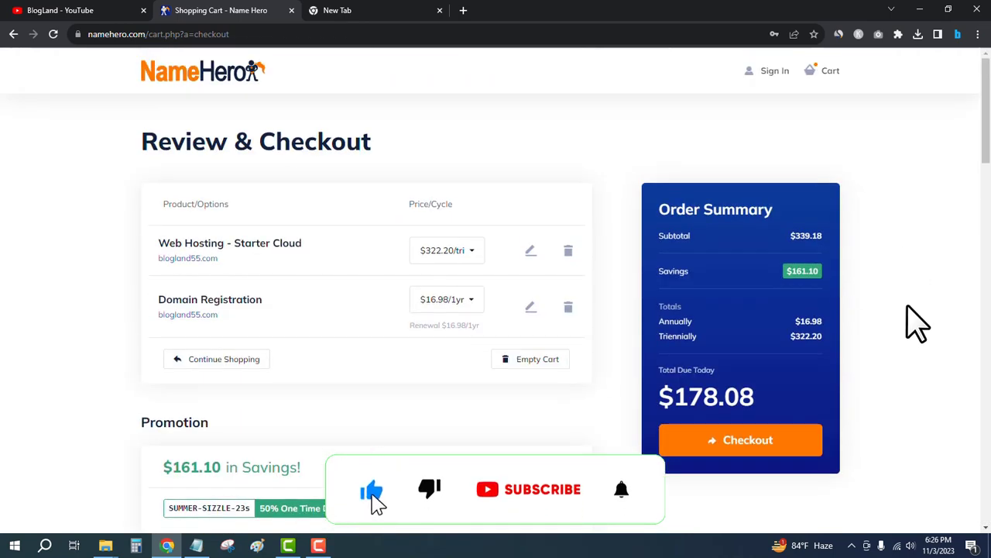